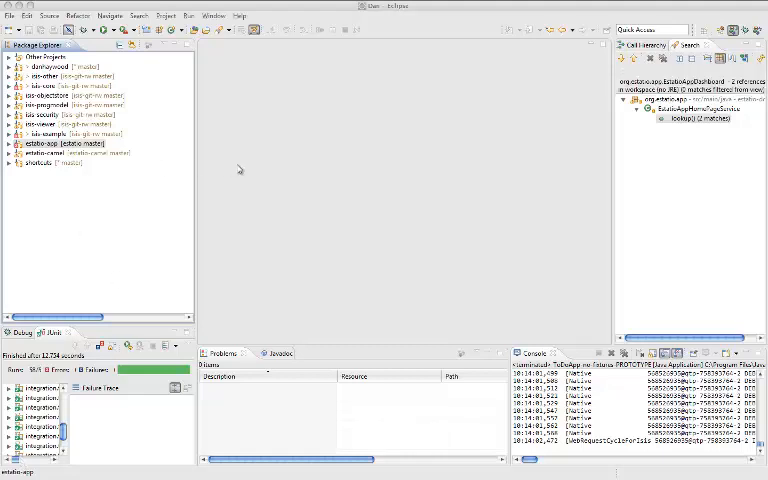
- Expand the isis core working set and one of its projects to show source packages
{"action": "left_click", "coordinate": [60, 144]}
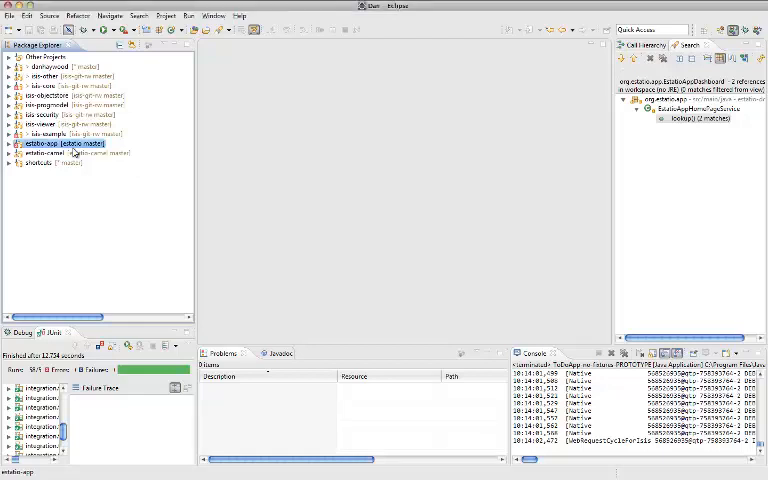
{"action": "left_click", "coordinate": [44, 56]}
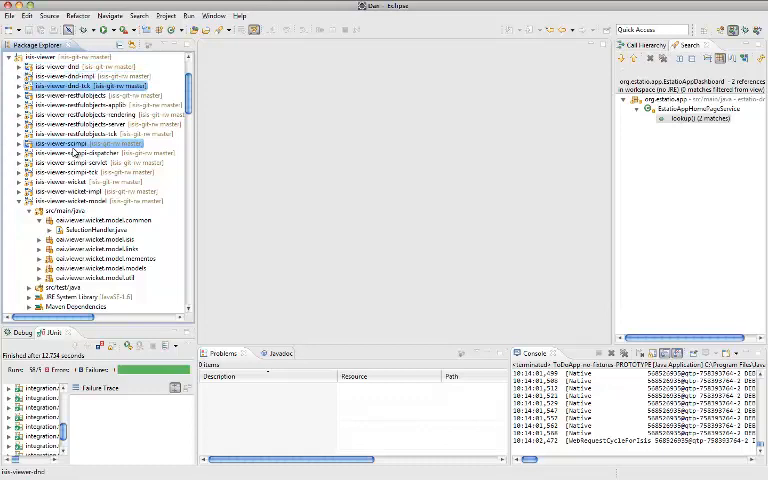
- Collapse isis core, browse isis-examples and a quickstart project, then collapse examples again
{"action": "left_click", "coordinate": [90, 200]}
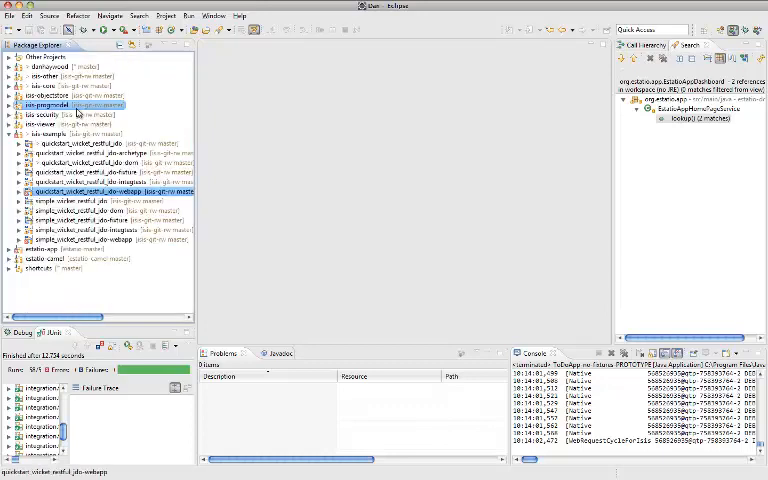
{"action": "left_click", "coordinate": [12, 248]}
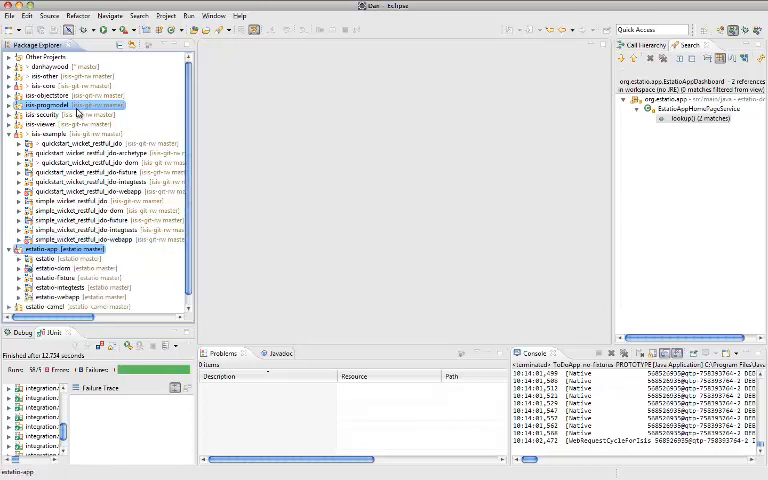
{"action": "left_click", "coordinate": [70, 132]}
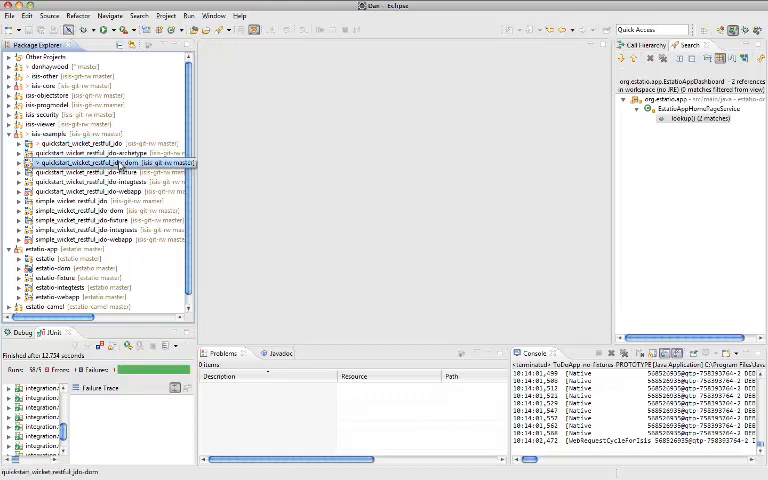
{"action": "left_click", "coordinate": [56, 268]}
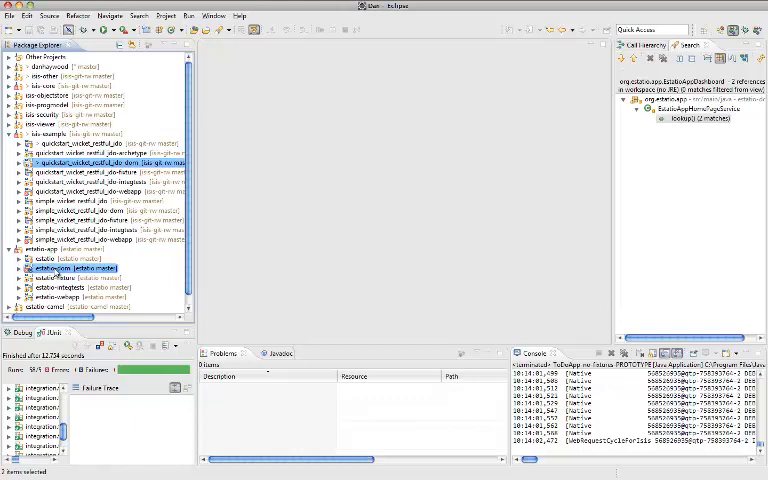
{"action": "mouse_move", "coordinate": [56, 272]}
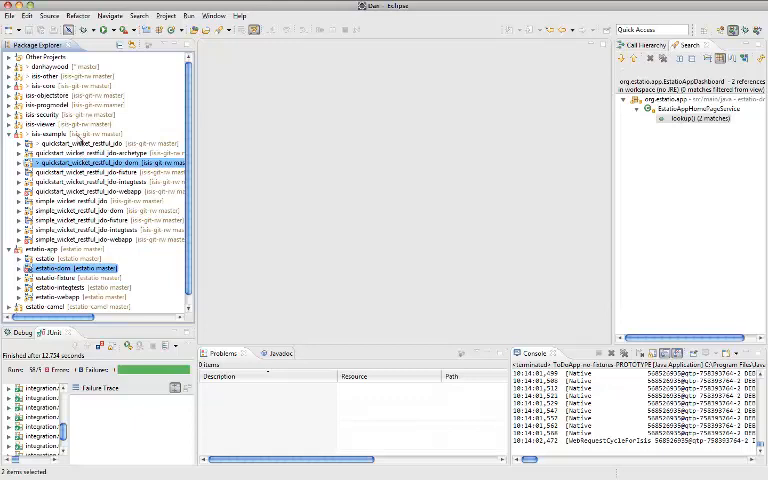
{"action": "left_click", "coordinate": [80, 132]}
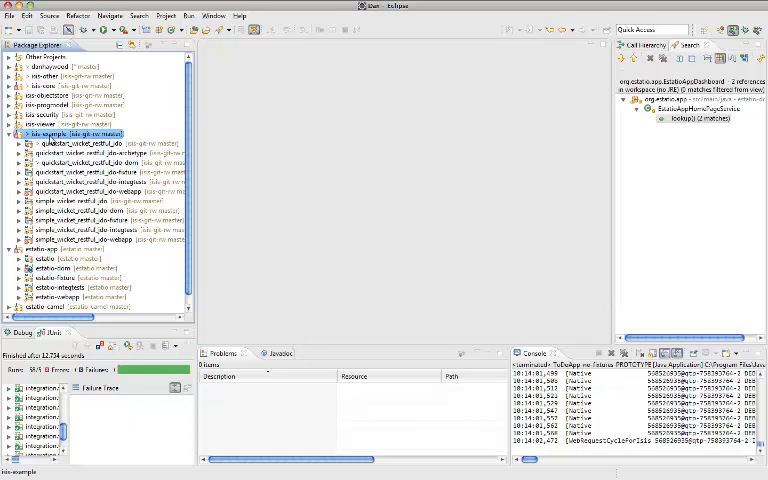
{"action": "left_click", "coordinate": [10, 132]}
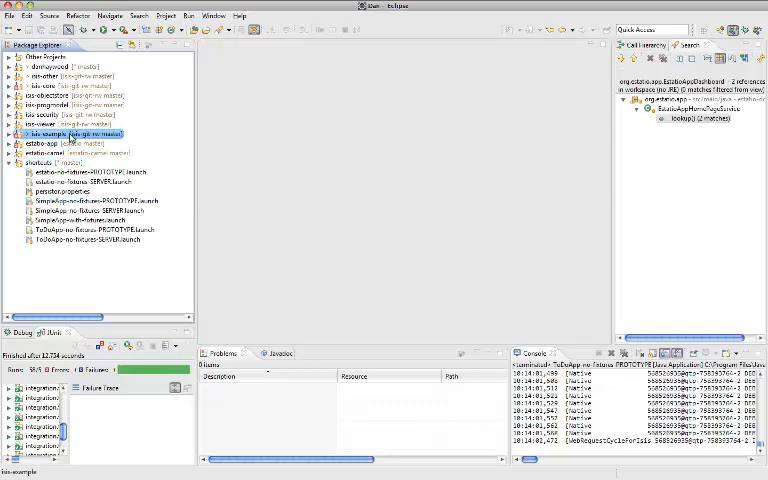
- Assign the TodoApp .launch files from ide/eclipse/launch to the shortcuts working set
{"action": "left_click", "coordinate": [8, 132]}
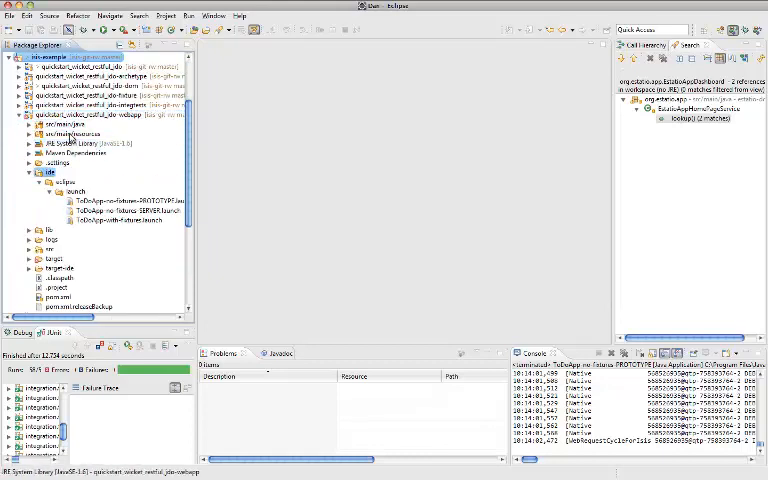
{"action": "left_click", "coordinate": [124, 200]}
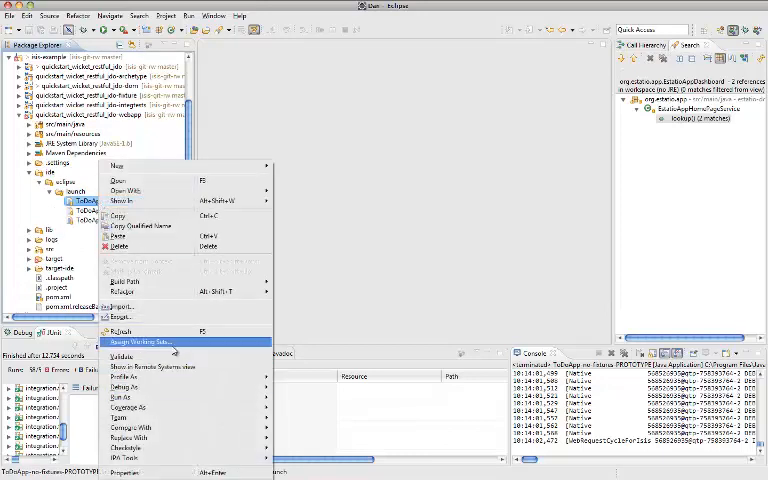
{"action": "left_click", "coordinate": [142, 342]}
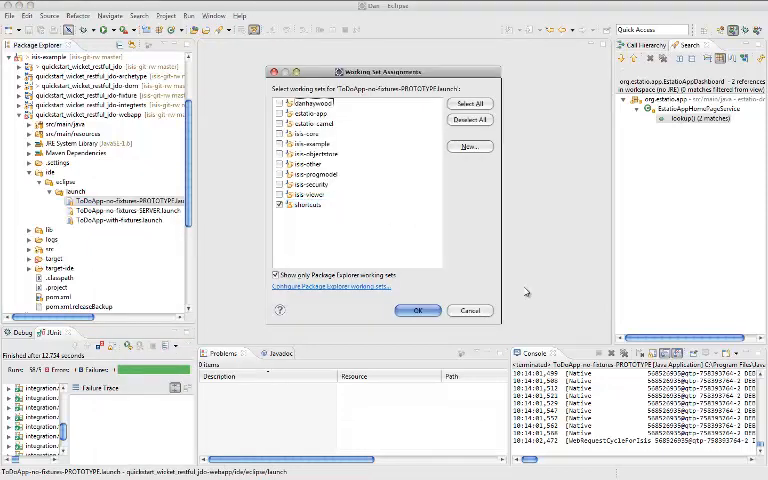
{"action": "left_click", "coordinate": [416, 310]}
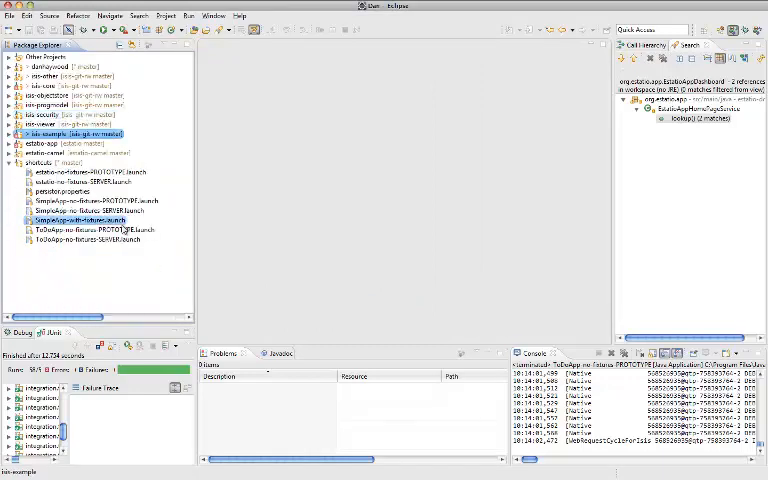
- Run the TodoApp launch configuration from the shortcuts working set via Run As
{"action": "left_click", "coordinate": [84, 240]}
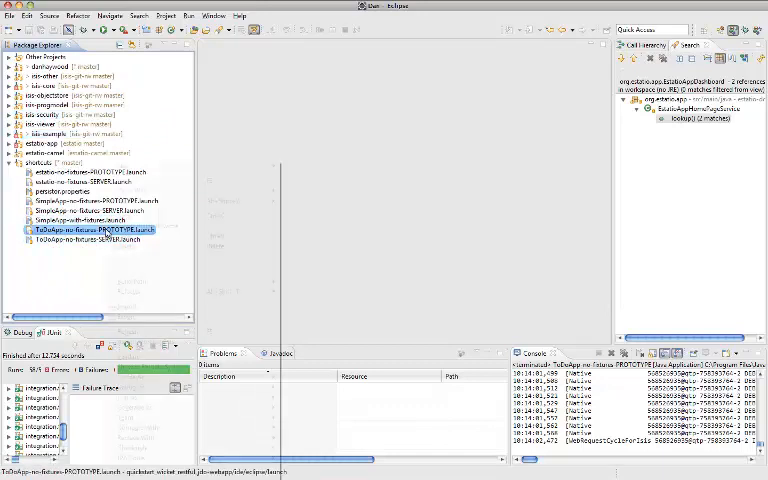
{"action": "right_click", "coordinate": [90, 230]}
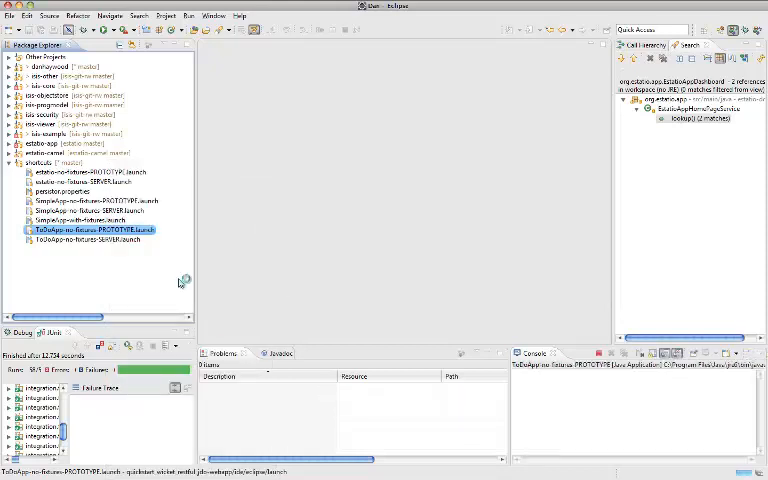
{"action": "left_click", "coordinate": [90, 240]}
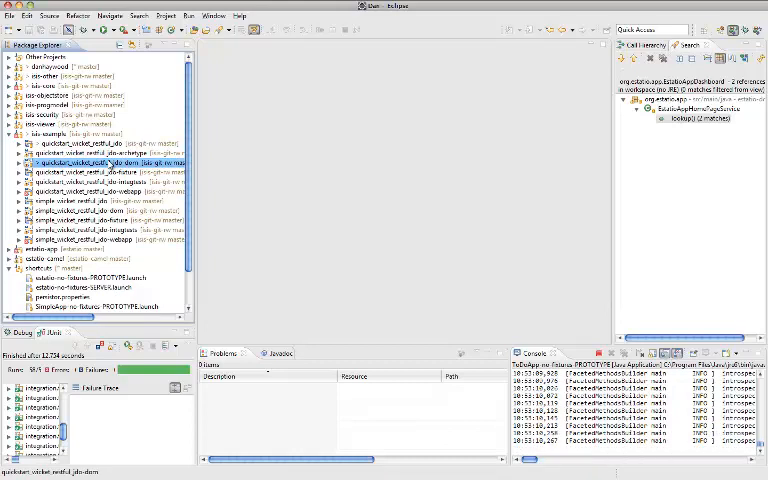
- Run the QuickStart webapp launch configuration from the quickstart project's context menu
{"action": "right_click", "coordinate": [96, 162]}
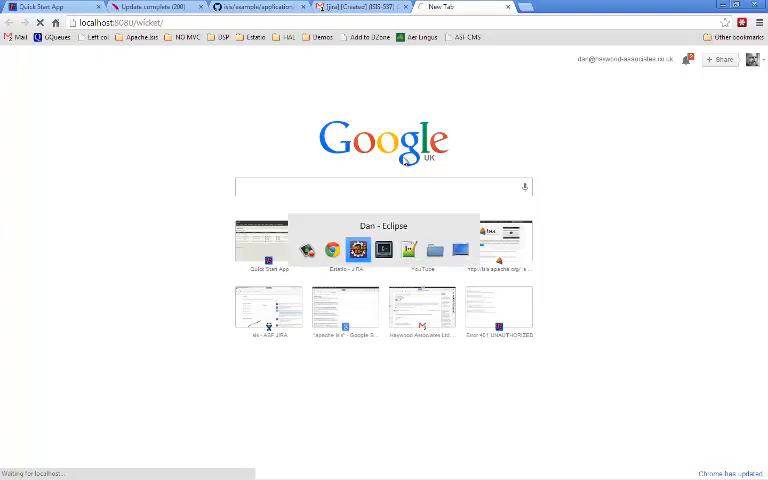
- Leave the loaded Apache Isis dashboard in Chrome and bring Eclipse back into view
{"action": "left_click", "coordinate": [356, 250]}
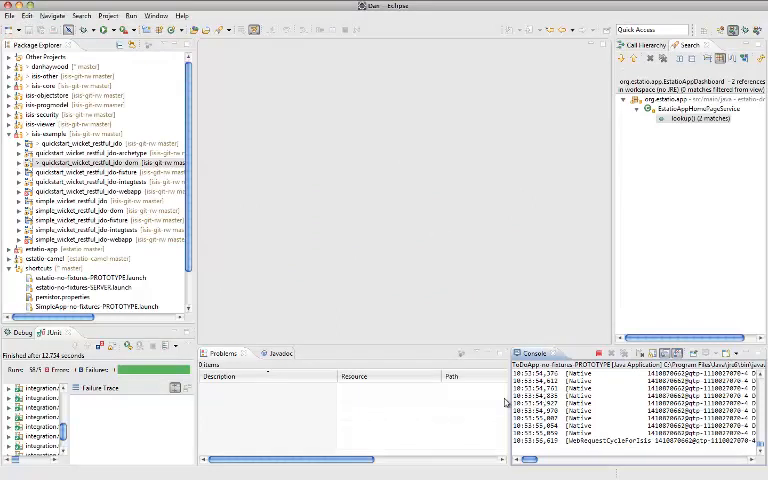
{"action": "mouse_move", "coordinate": [504, 400]}
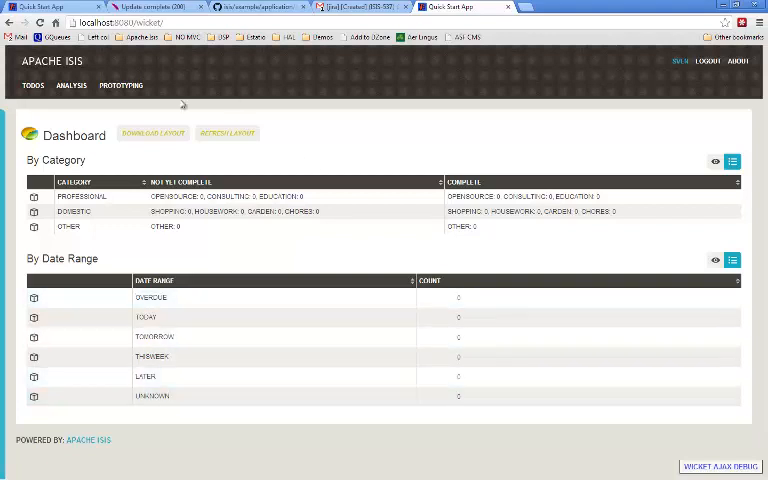
{"action": "left_click", "coordinate": [120, 84]}
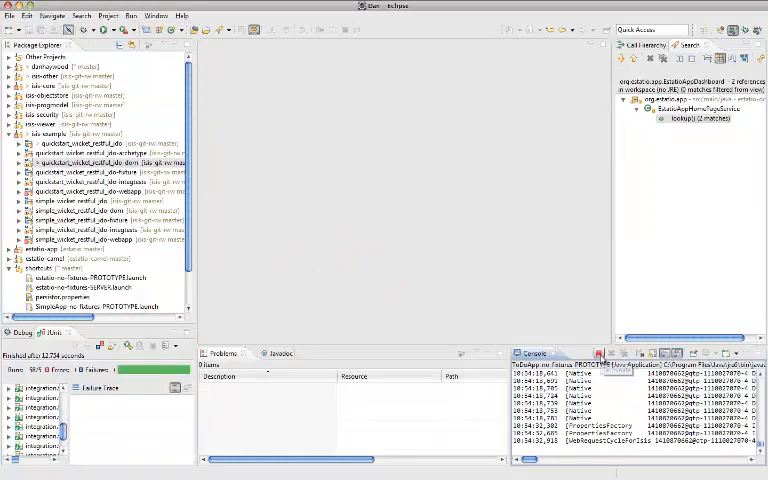
- Expand estatio-dom and its source packages, then collapse back to the estatio working set's project list
{"action": "left_click", "coordinate": [40, 114]}
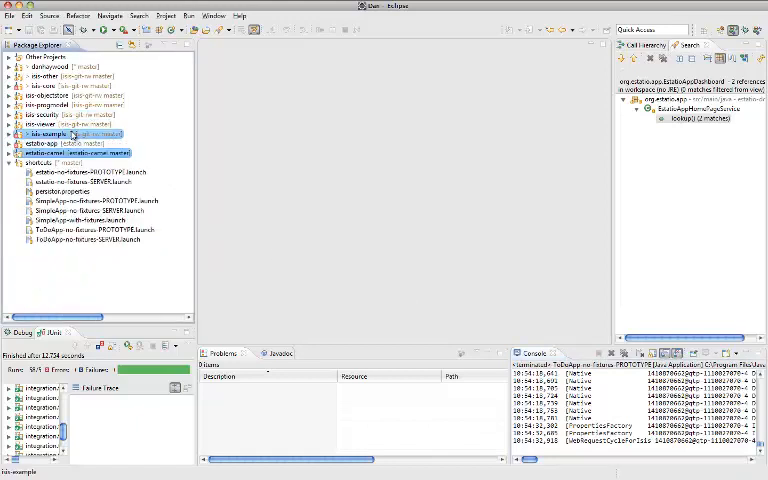
{"action": "left_click", "coordinate": [10, 144]}
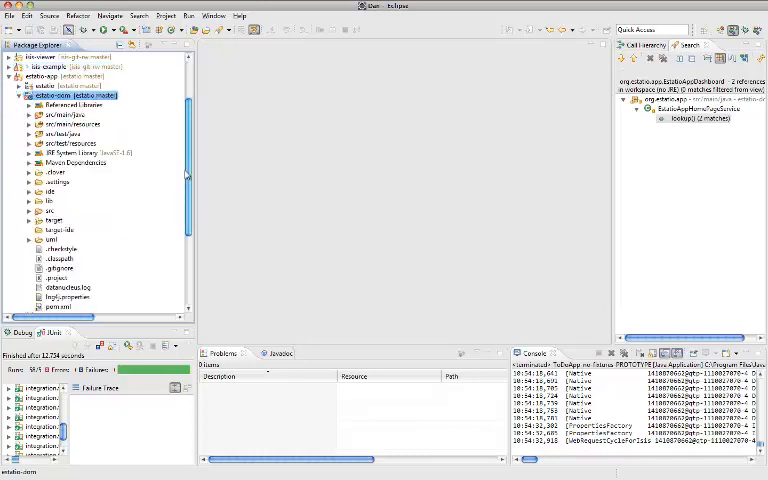
{"action": "left_click", "coordinate": [62, 114]}
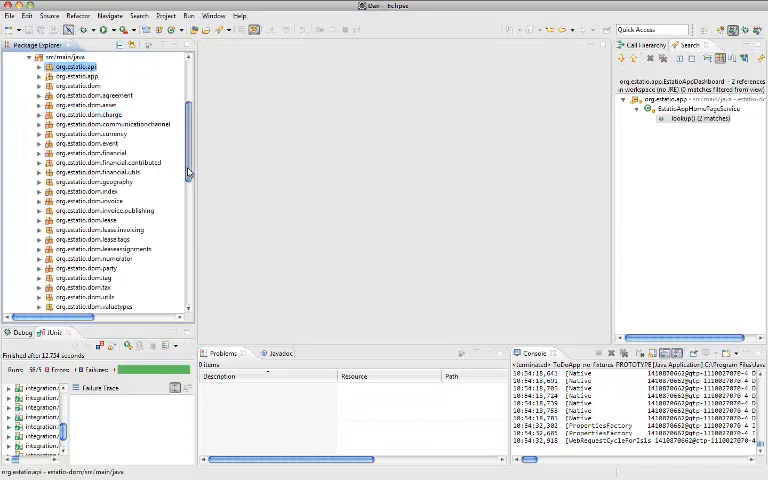
{"action": "left_click", "coordinate": [28, 56]}
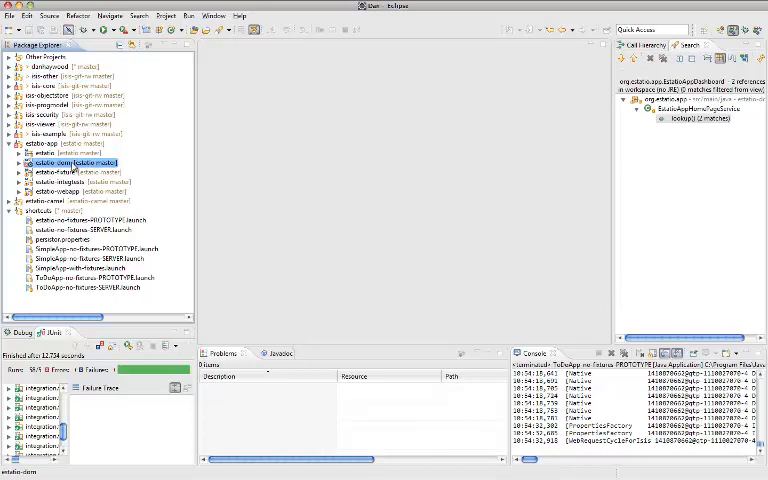
- Start the first entry in the Run > Run As recent launch history
{"action": "right_click", "coordinate": [72, 162]}
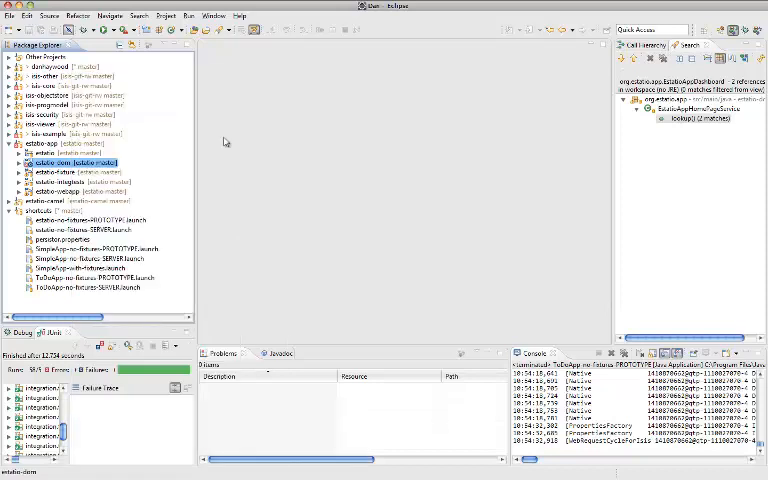
{"action": "left_click", "coordinate": [188, 16]}
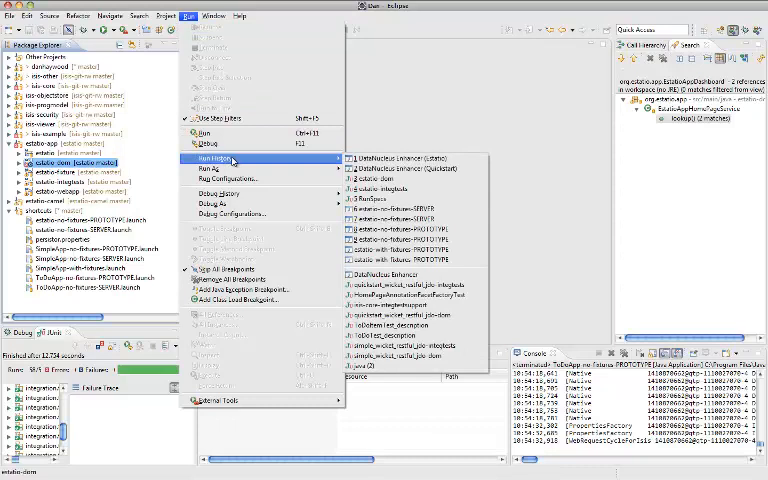
{"action": "mouse_move", "coordinate": [420, 158]}
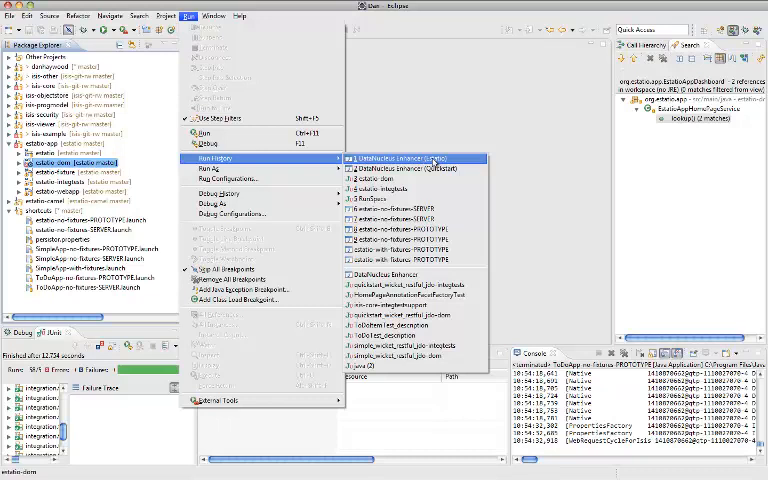
{"action": "left_click", "coordinate": [400, 158]}
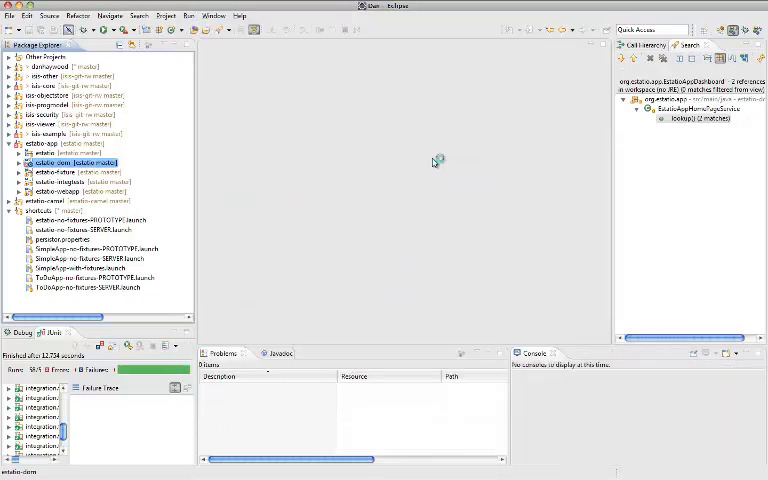
{"action": "mouse_move", "coordinate": [236, 192]}
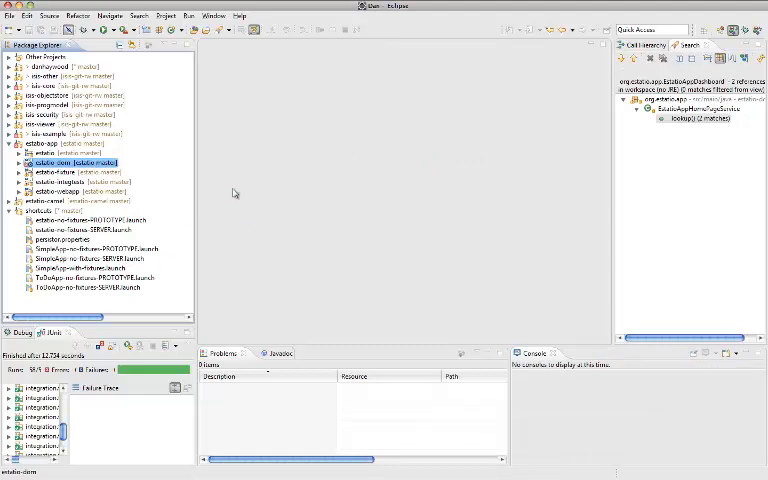
- Select the first two estatio .launch files together with a Shift-click
{"action": "left_click", "coordinate": [56, 152]}
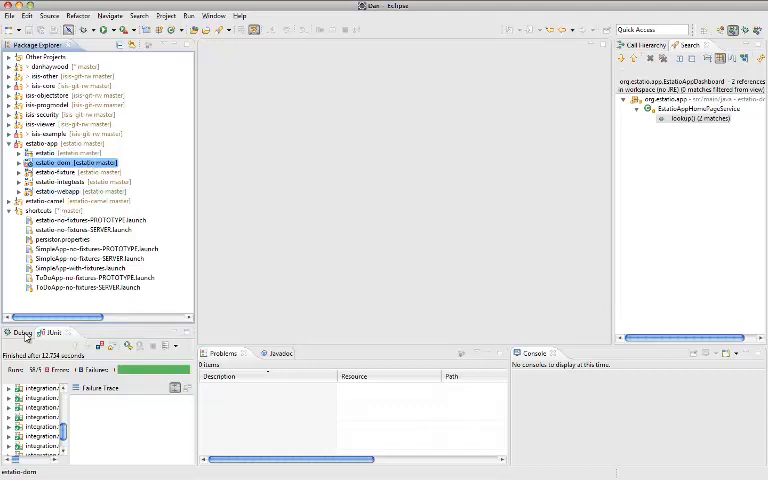
{"action": "left_click", "coordinate": [80, 230]}
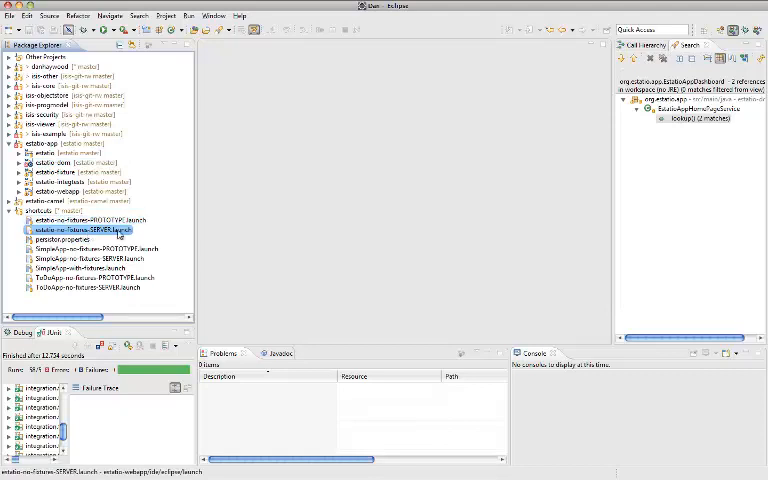
{"action": "left_click", "coordinate": [80, 220]}
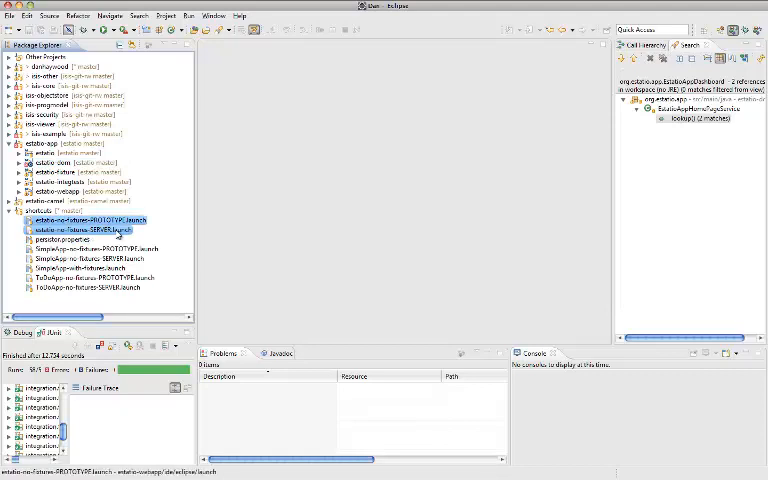